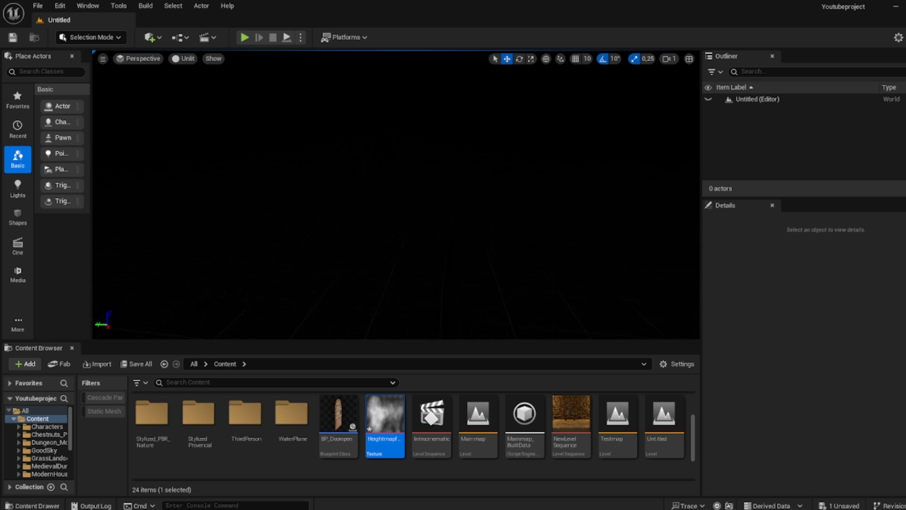
pyautogui.moveTo(264, 201)
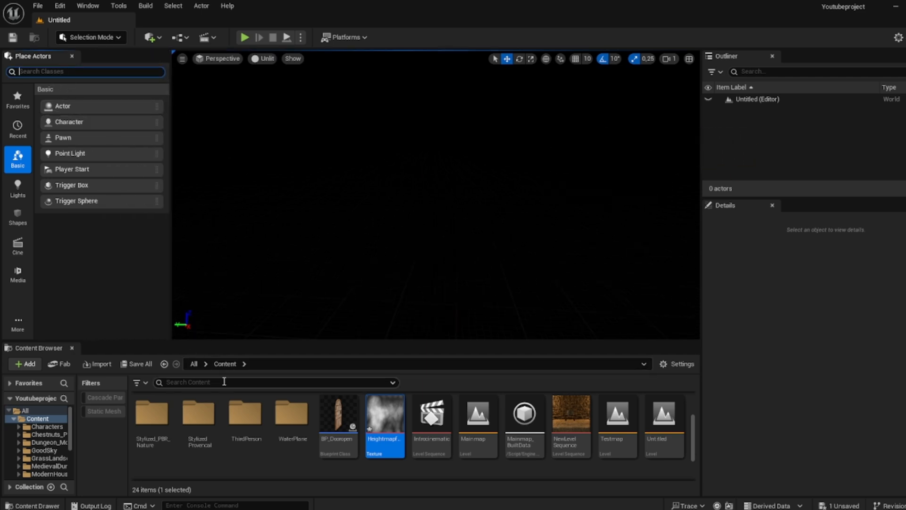
# Find BP_GoodSky via the 'good' search and drop it into the level
pyautogui.write('goodsky')
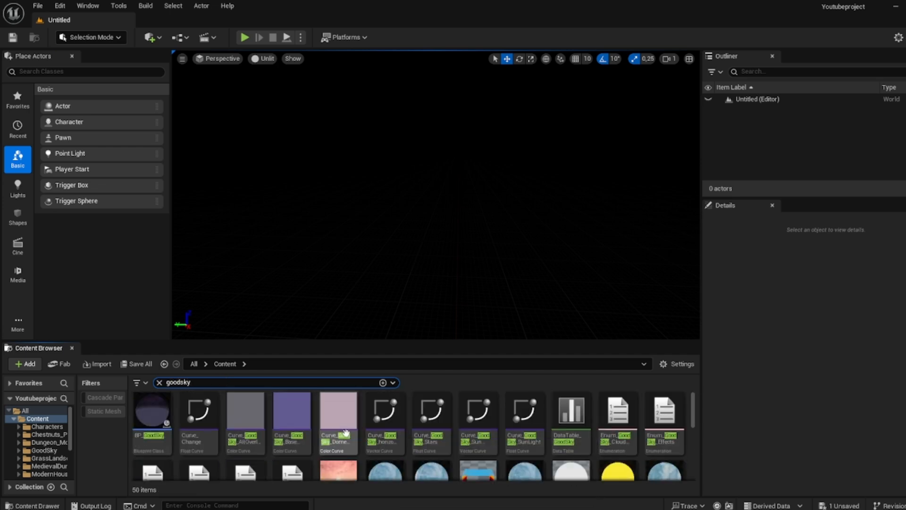
pyautogui.moveTo(151, 410); pyautogui.dragTo(381, 220)
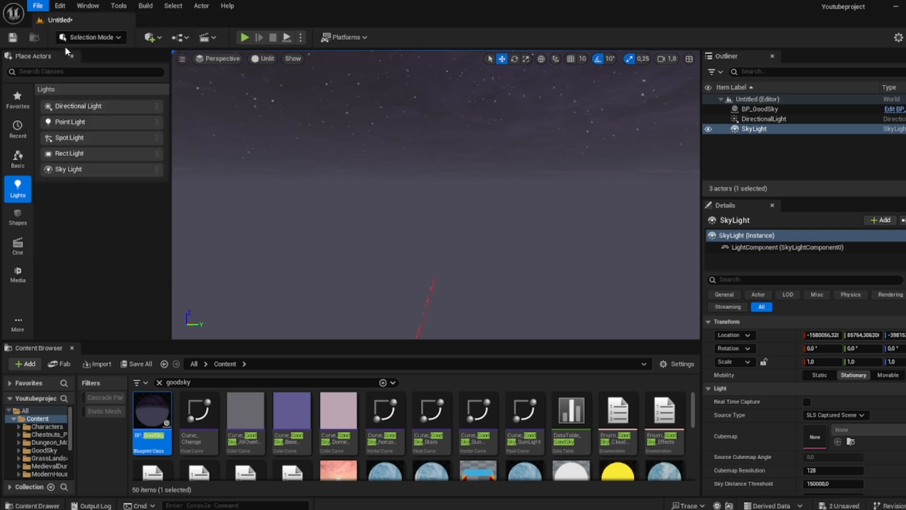
# Cancel the New Level dialog and clear the Content Browser search back to all folders
pyautogui.click(37, 5)
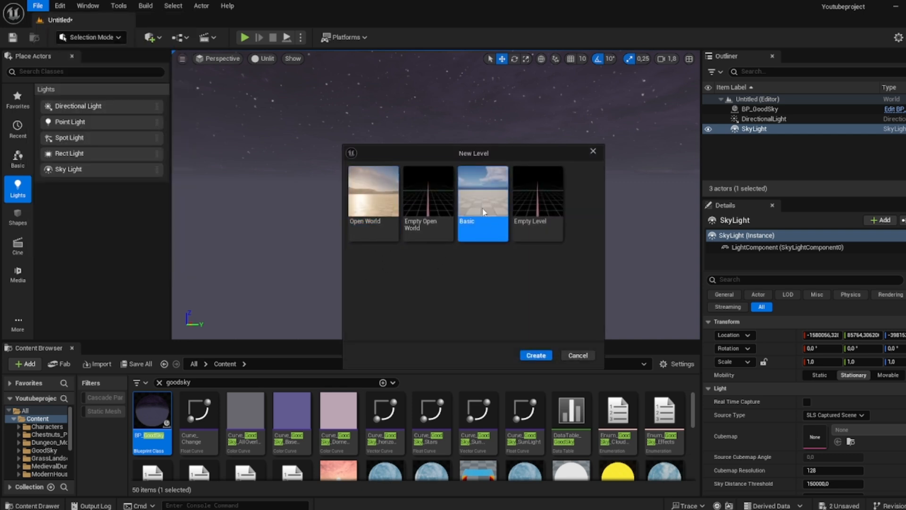
pyautogui.click(535, 355)
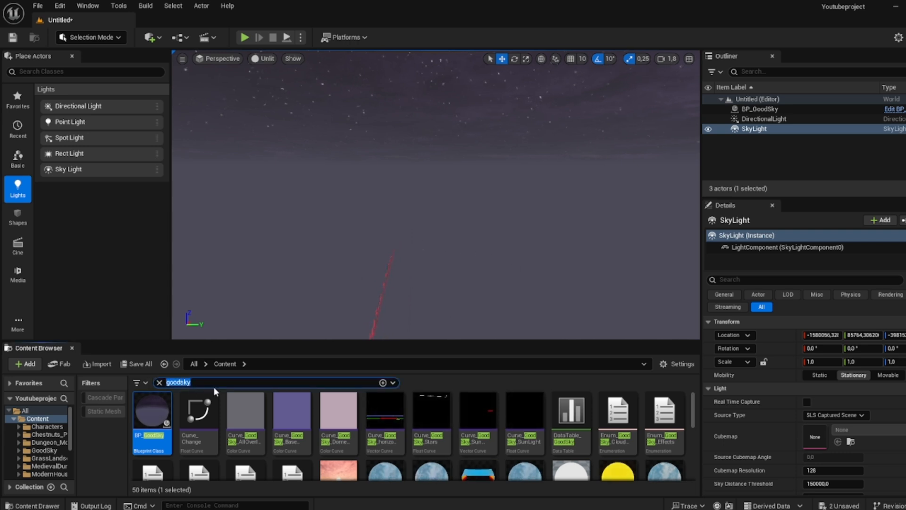
pyautogui.click(158, 382)
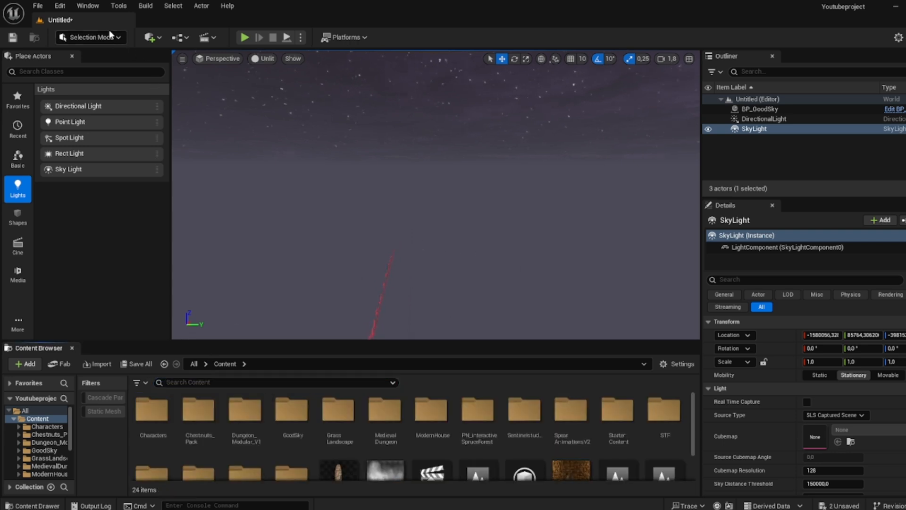
# In Landscape Mode, import the heightmap file and raise the landscape's horizontal scale
pyautogui.click(90, 37)
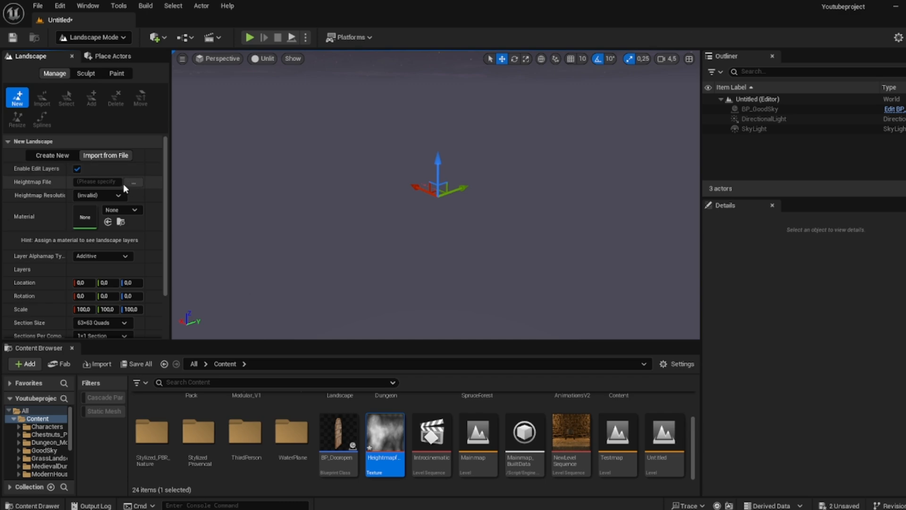
pyautogui.click(133, 181)
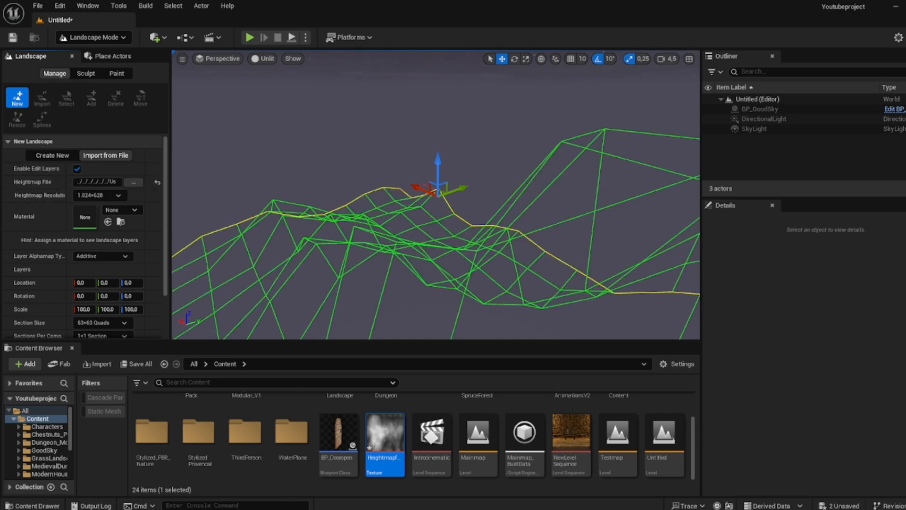
pyautogui.moveTo(273, 212)
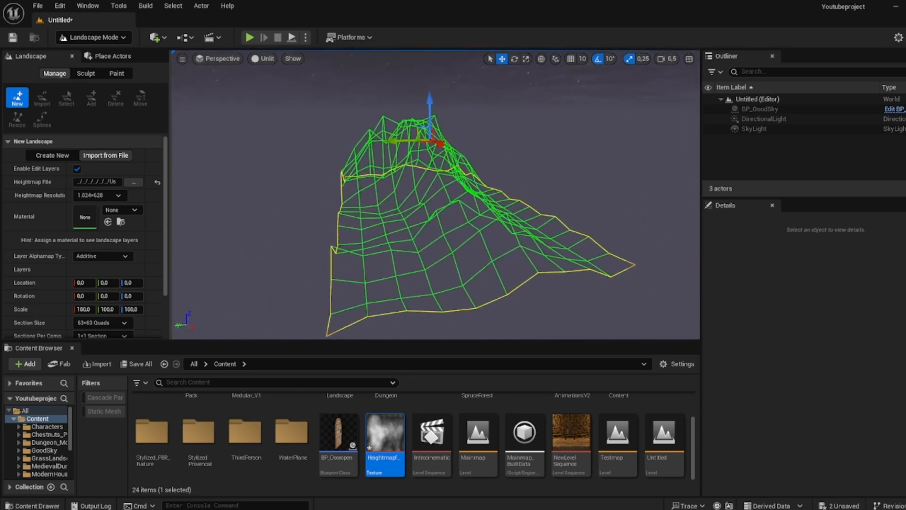
pyautogui.click(83, 310)
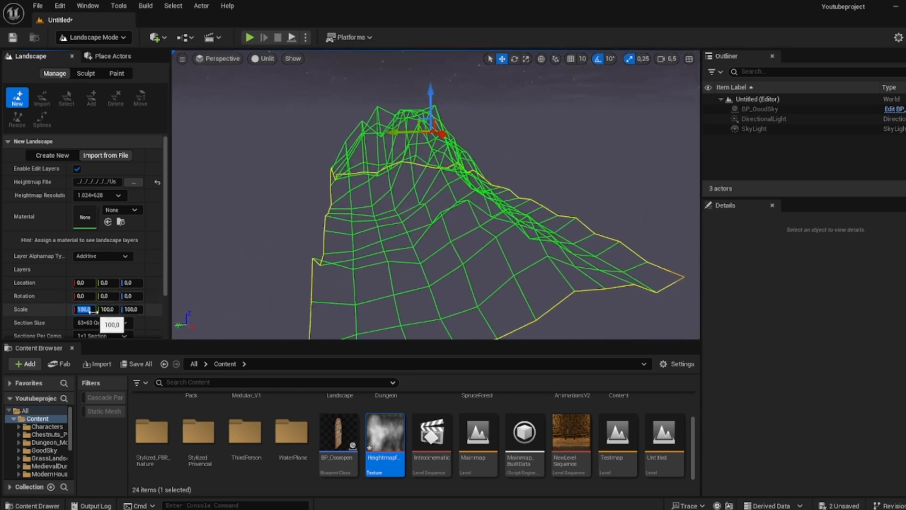
pyautogui.write('400.0')
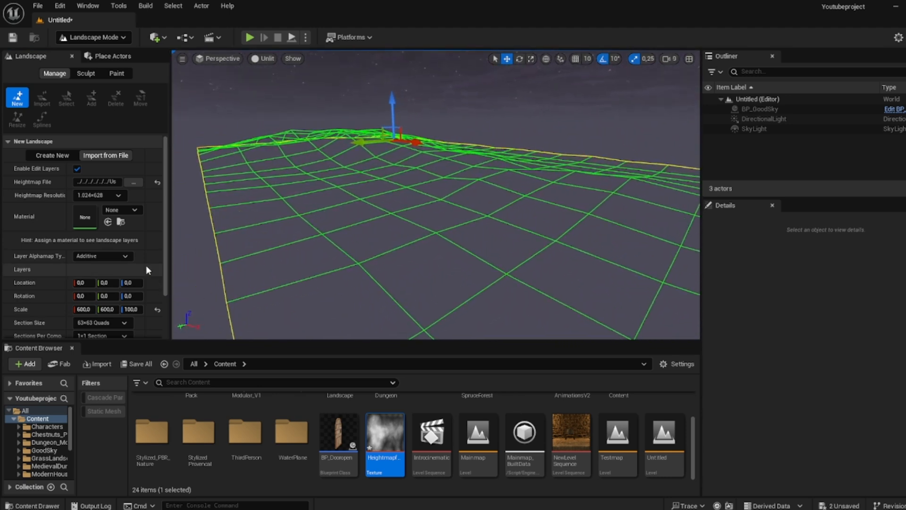
# Choose M_Landscape as the new landscape's material
pyautogui.click(136, 209)
pyautogui.write('landscape')
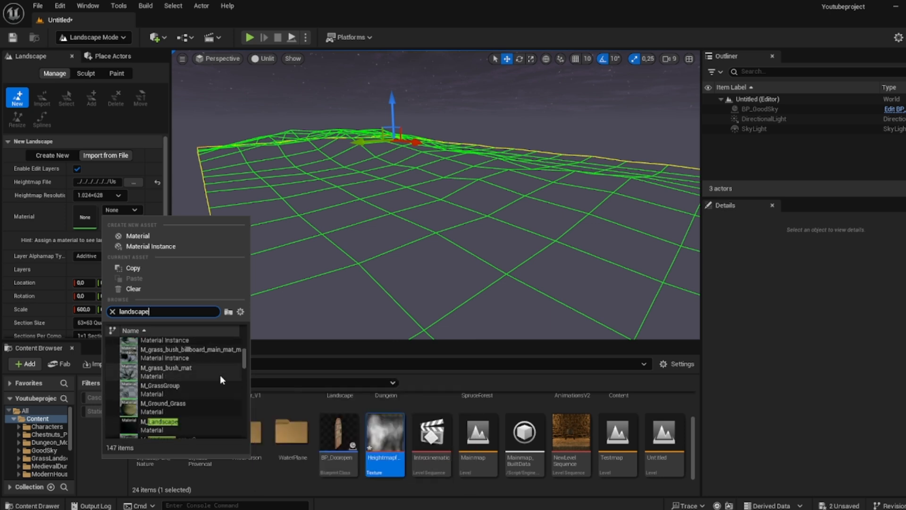
pyautogui.moveTo(161, 374)
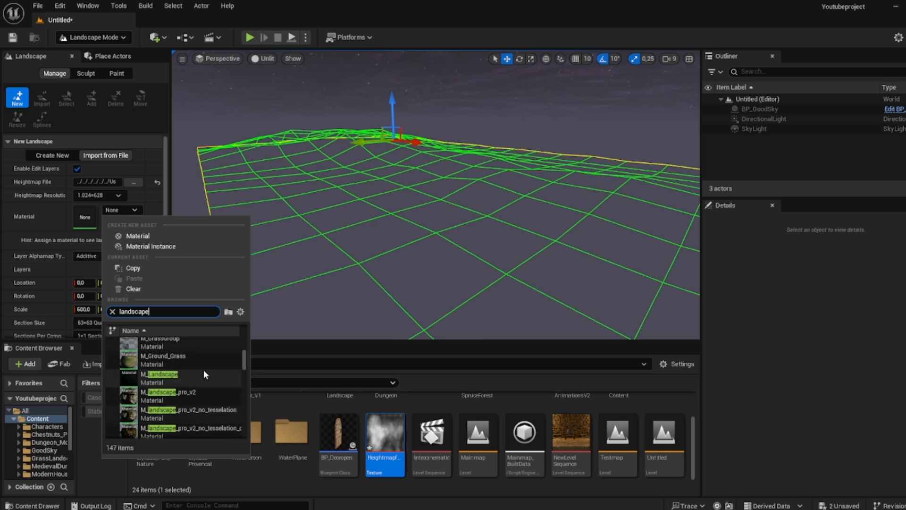
pyautogui.click(161, 374)
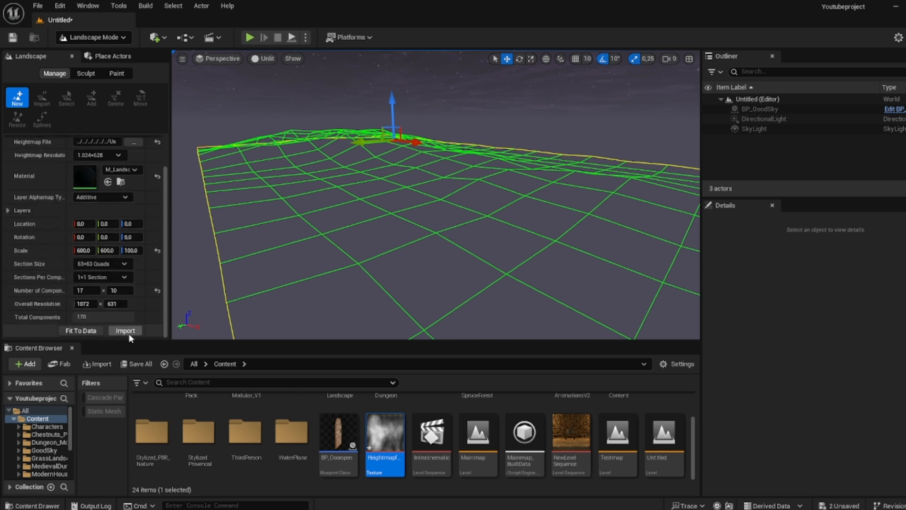
# Import the heightmap landscape, paint it with the Grass_01 layer, and return to Selection Mode
pyautogui.click(125, 331)
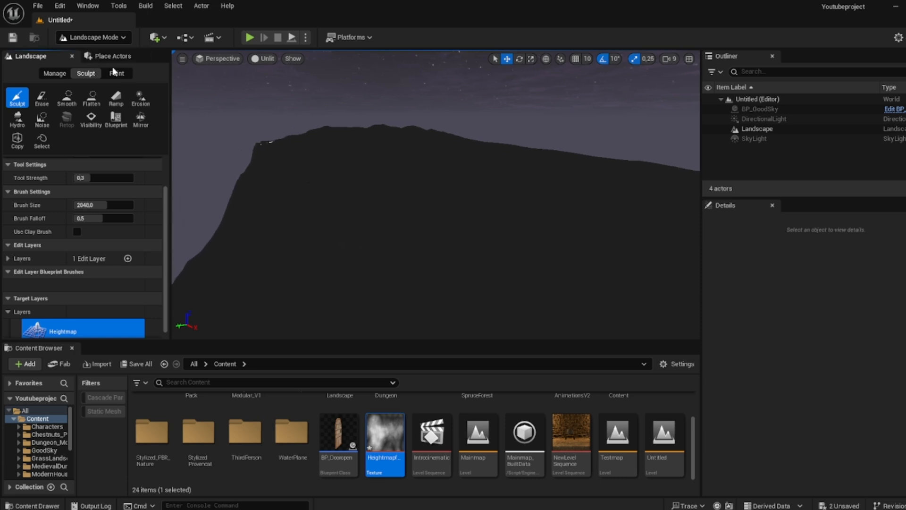
pyautogui.click(116, 74)
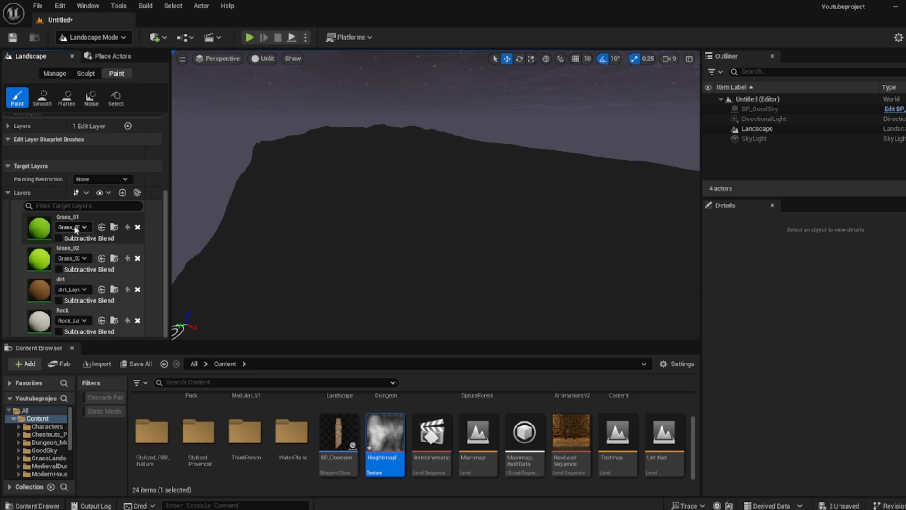
pyautogui.moveTo(77, 308)
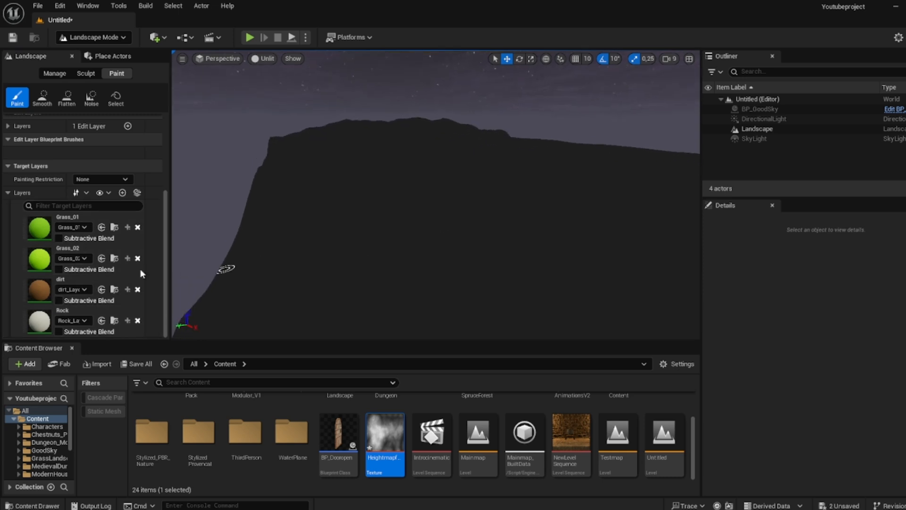
pyautogui.click(86, 228)
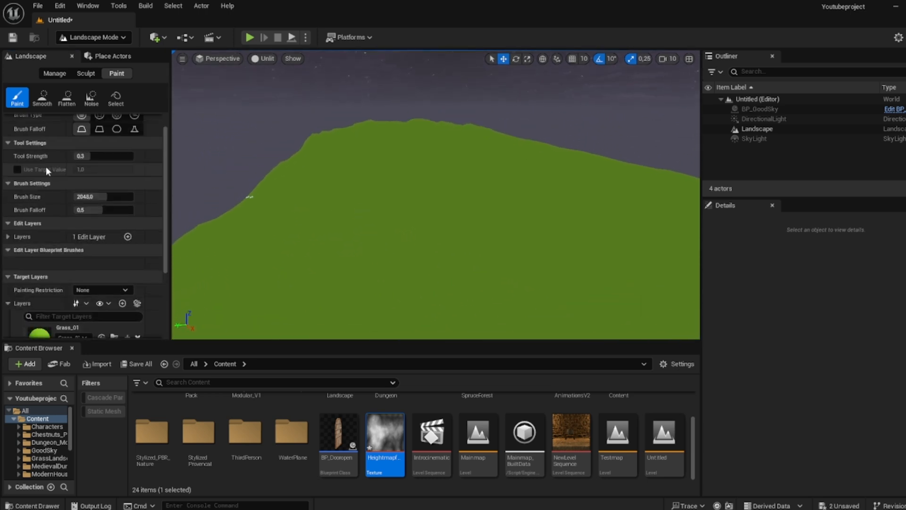
pyautogui.click(86, 74)
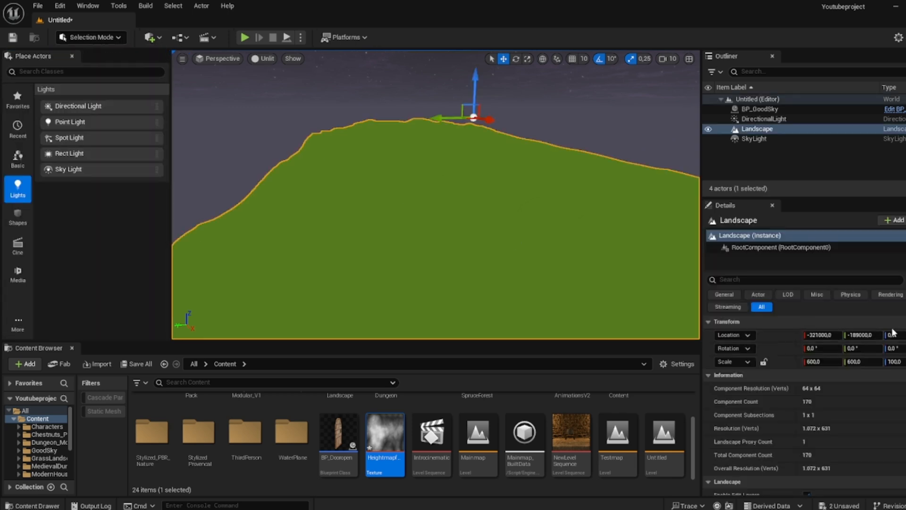
# Set the Landscape actor's material to M_landscape_pro_v2 in the Details panel
pyautogui.scroll(-3)
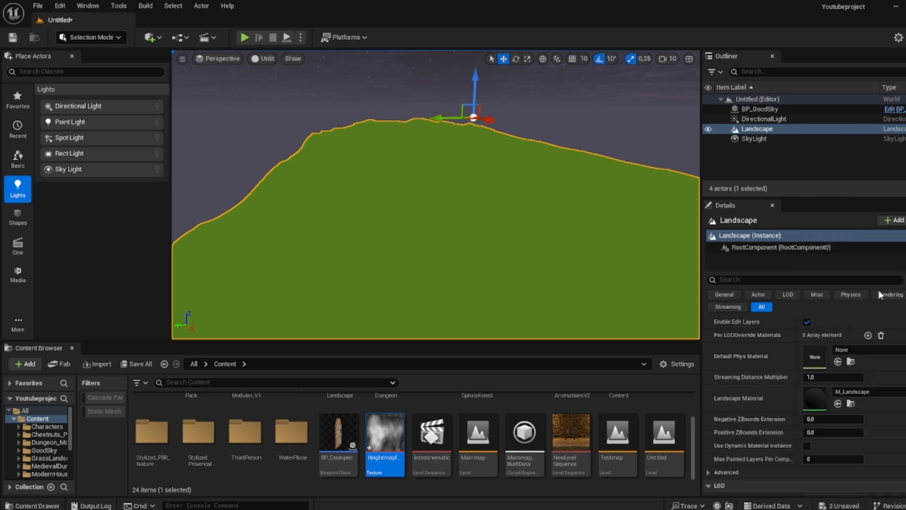
pyautogui.click(812, 399)
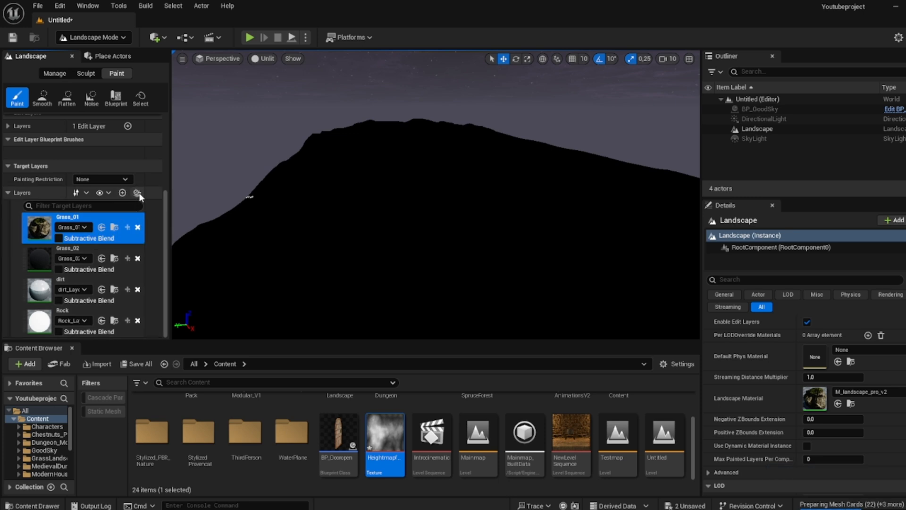
pyautogui.moveTo(137, 195)
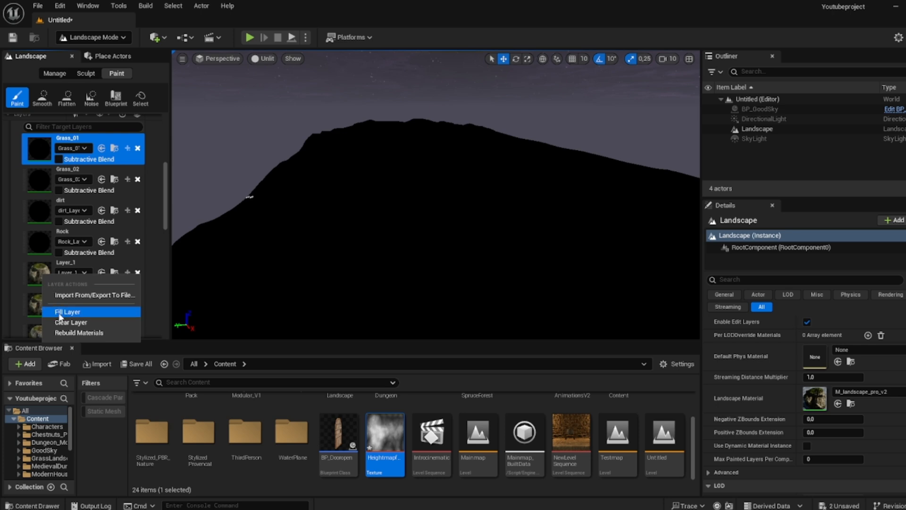
# Fill the whole landscape with Layer_1, then pick the Flatten sculpt tool
pyautogui.click(67, 313)
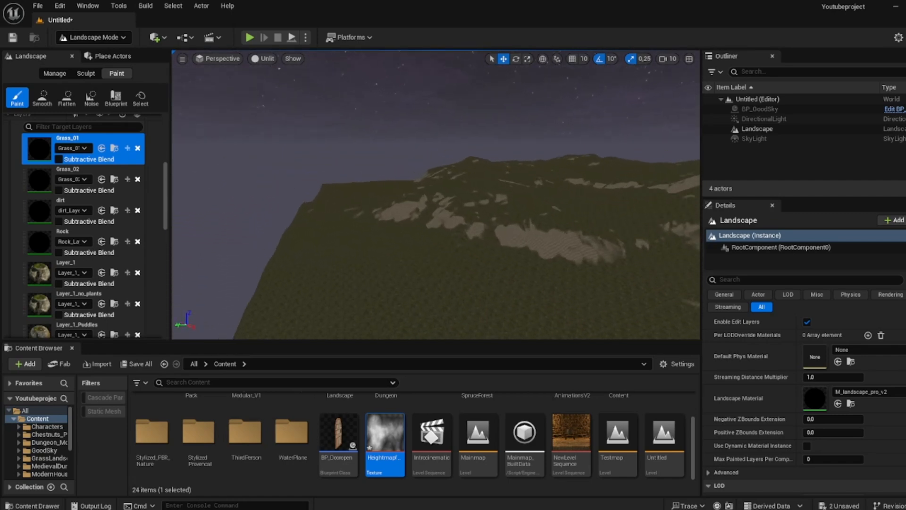
pyautogui.click(85, 74)
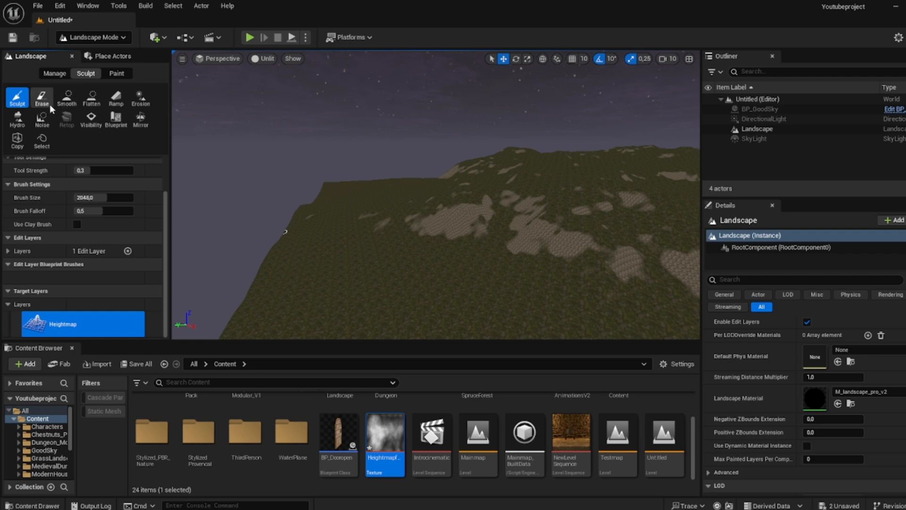
pyautogui.click(90, 97)
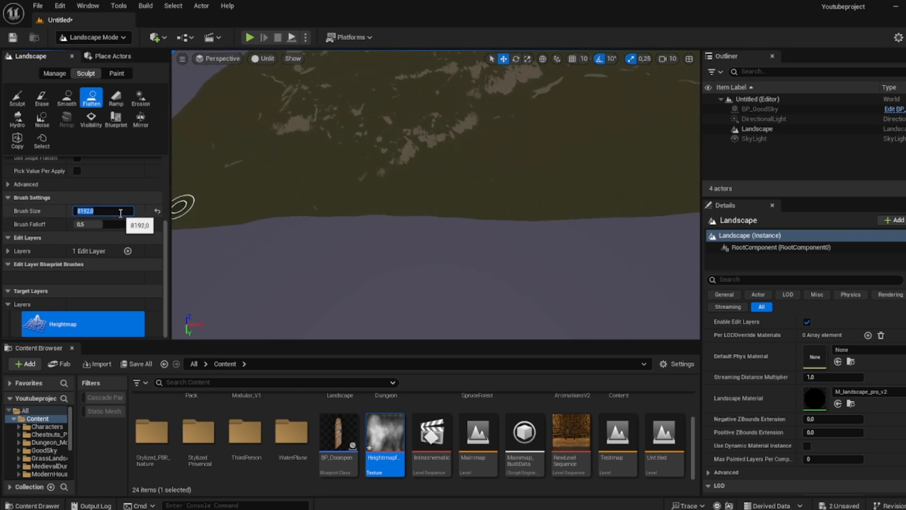
# Flatten the island's lower slope with a 15000 brush, then select the Smooth tool
pyautogui.write('15000.0')
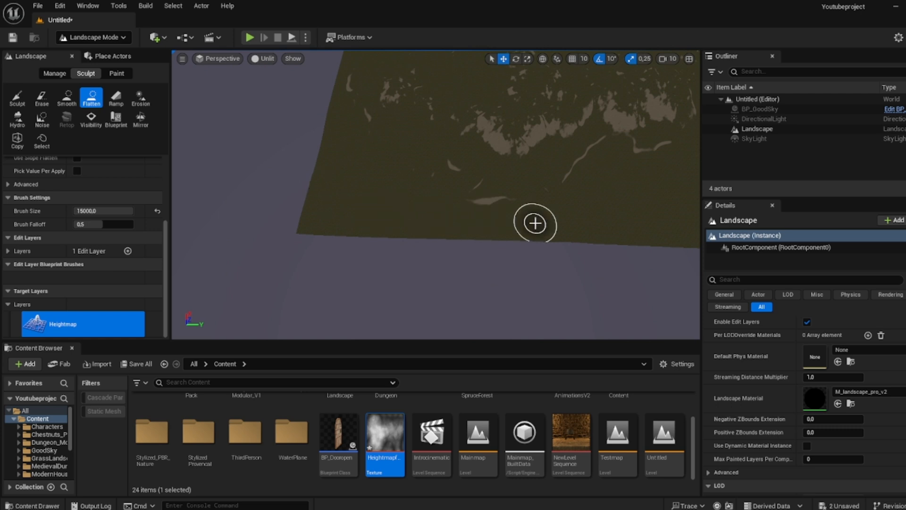
pyautogui.moveTo(341, 226)
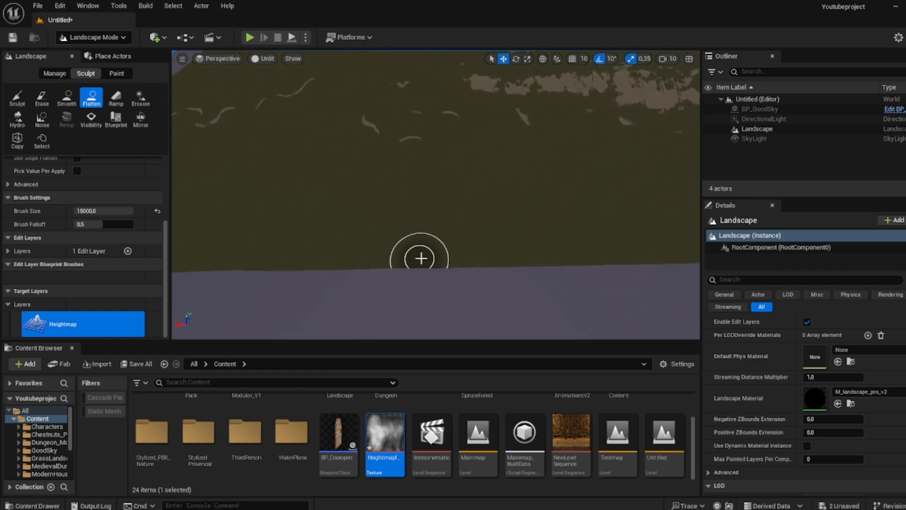
pyautogui.moveTo(202, 258)
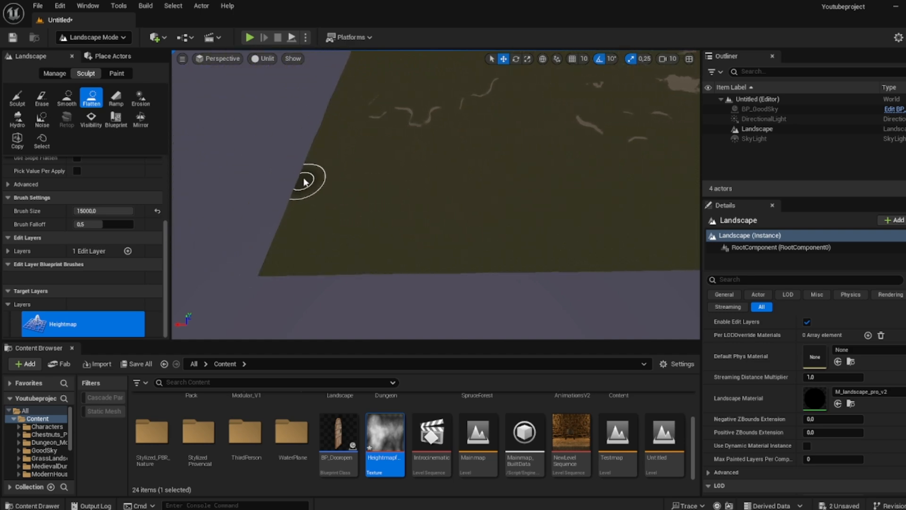
pyautogui.moveTo(327, 155)
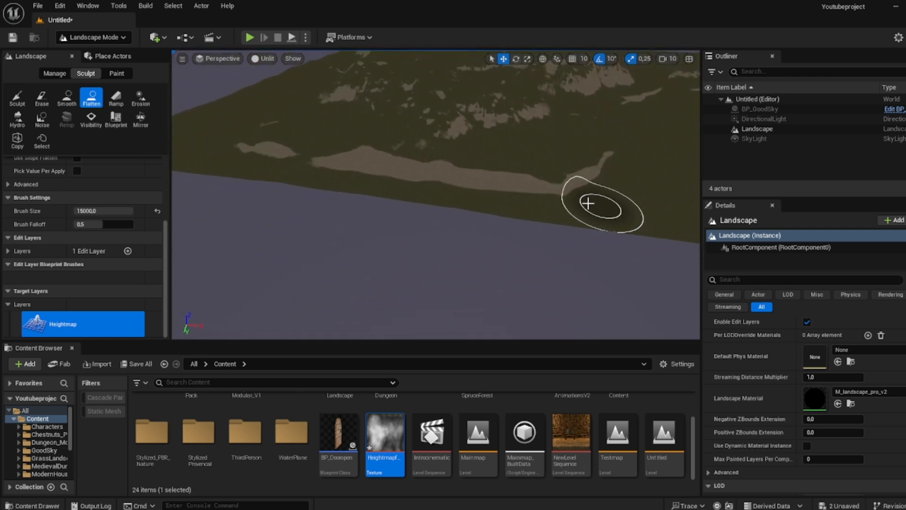
pyautogui.click(587, 204)
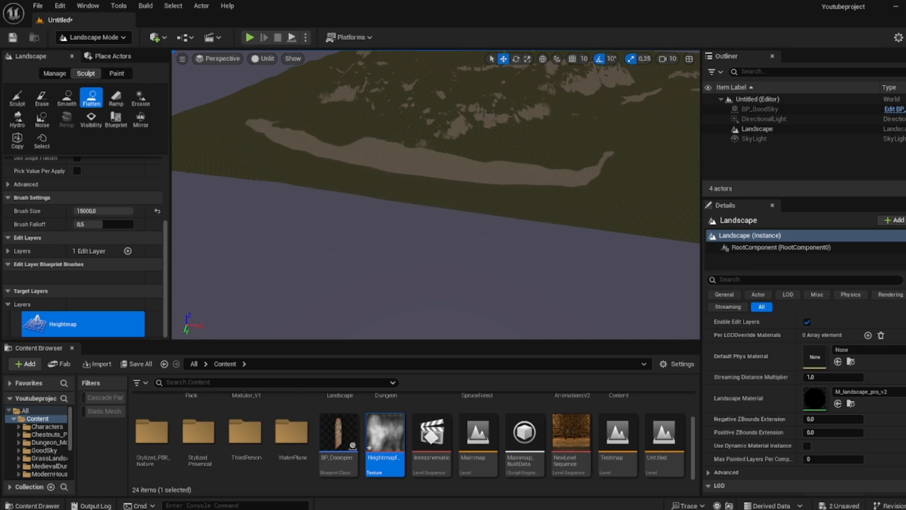
pyautogui.click(66, 97)
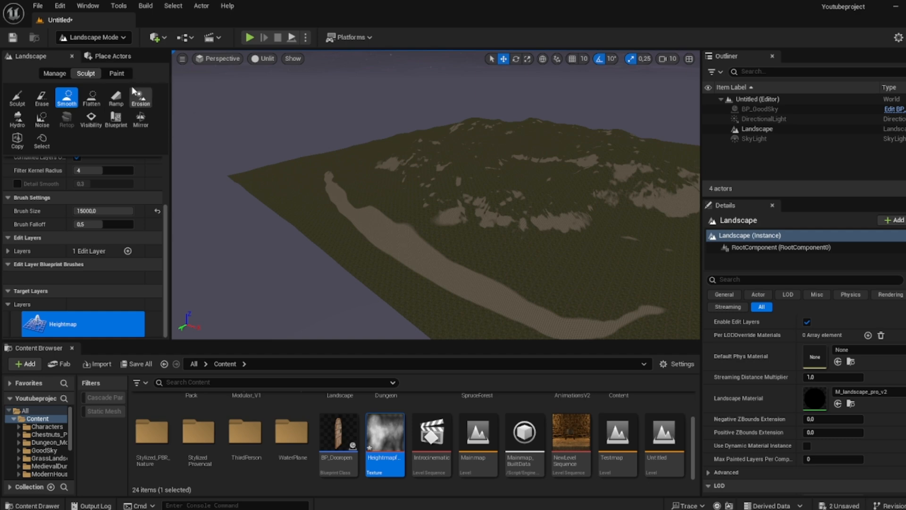
# Leave Landscape Mode and search the Content Browser for 'water' assets
pyautogui.click(91, 37)
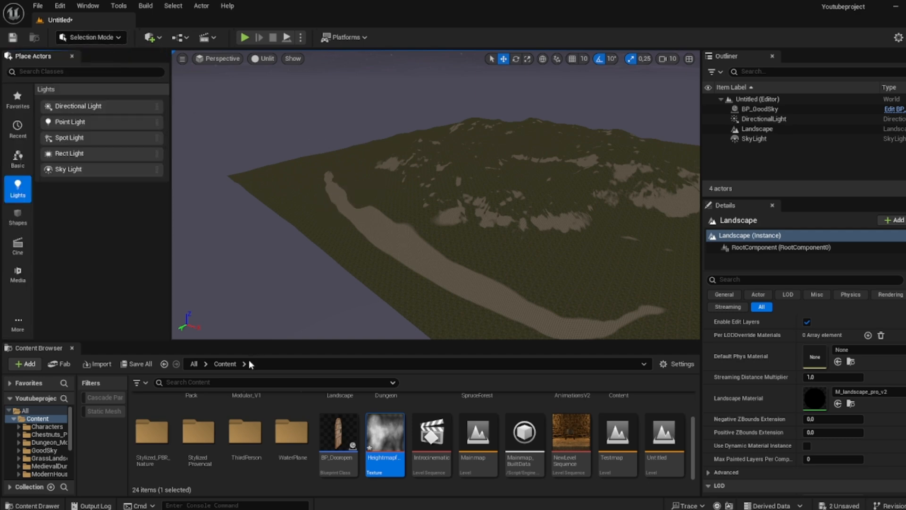
pyautogui.write('water')
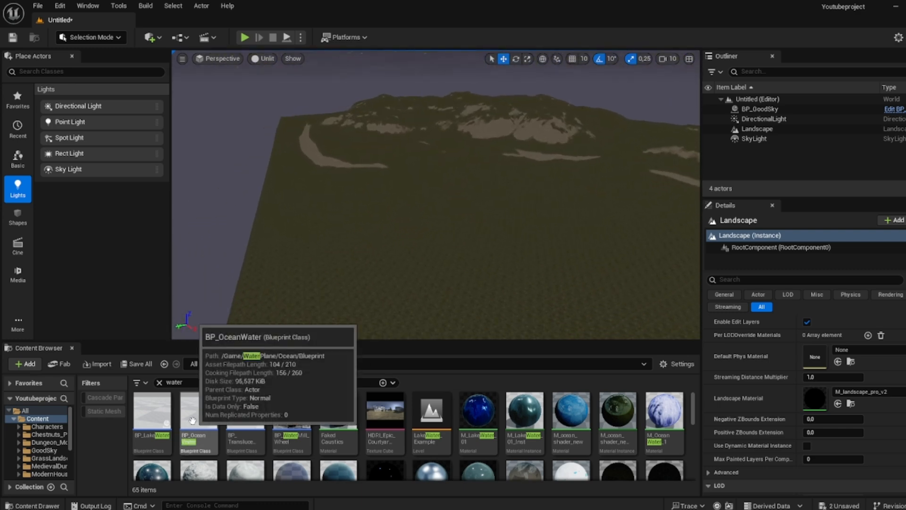
# Place BP_OceanWater in the level and scale it to about 54896 to surround the island
pyautogui.moveTo(198, 408); pyautogui.dragTo(474, 234)
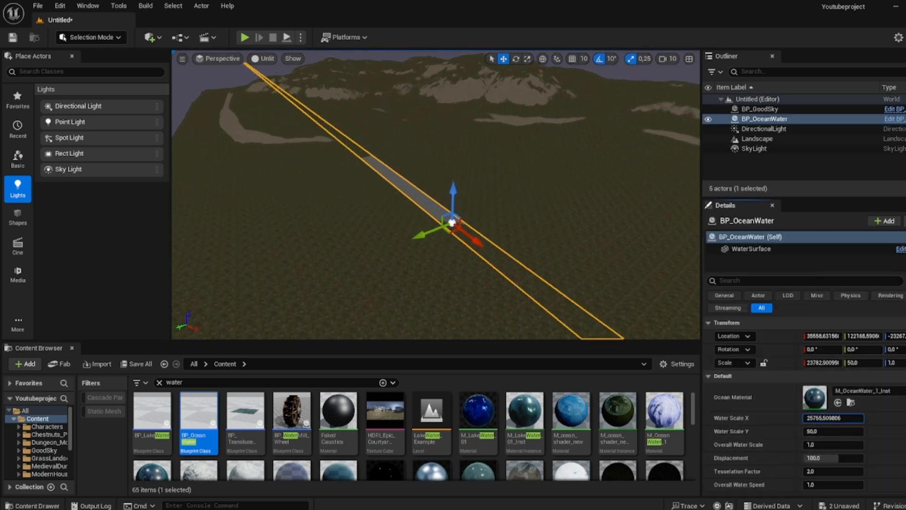
pyautogui.write('54896.299502')
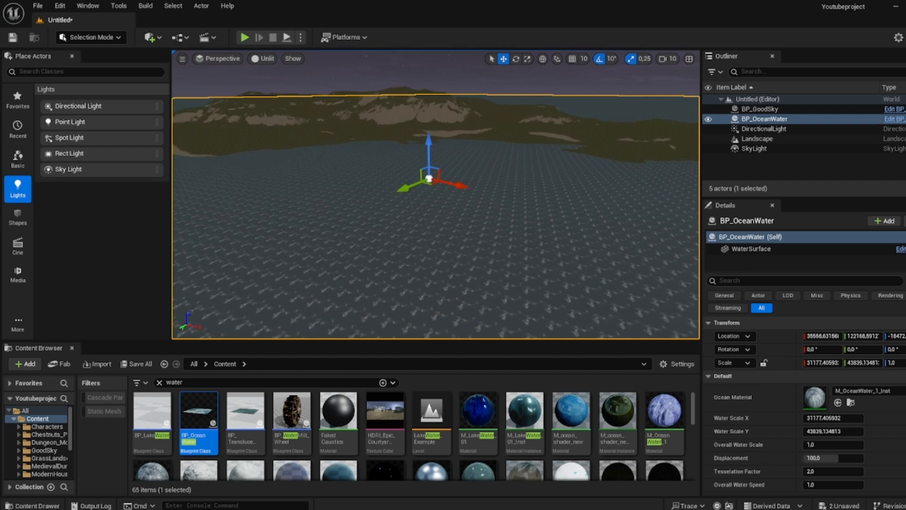
# Set Overall Water Scale to 0.710542 and reveal the remaining water settings
pyautogui.click(839, 402)
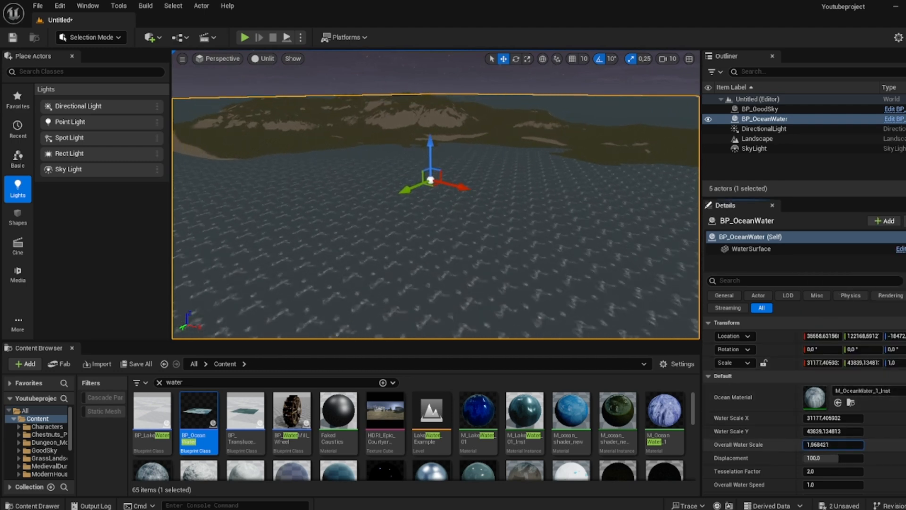
pyautogui.write('0.710542')
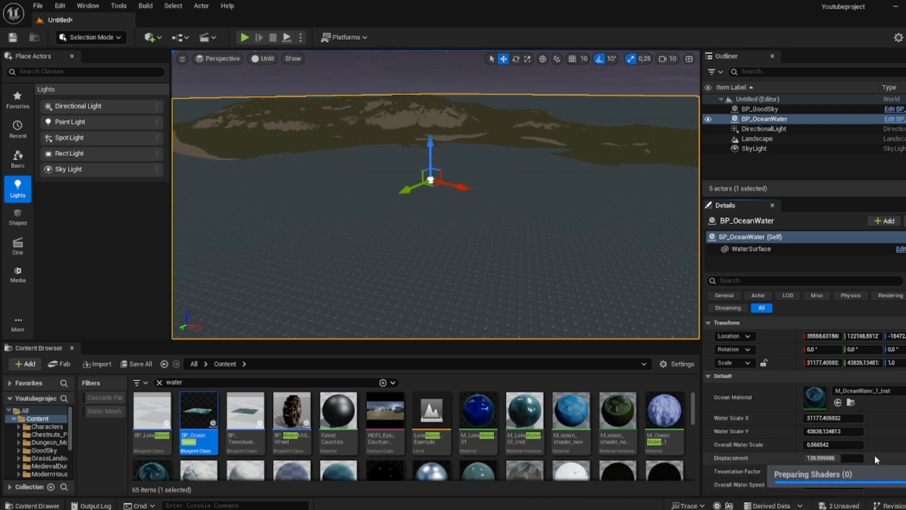
pyautogui.scroll(-3)
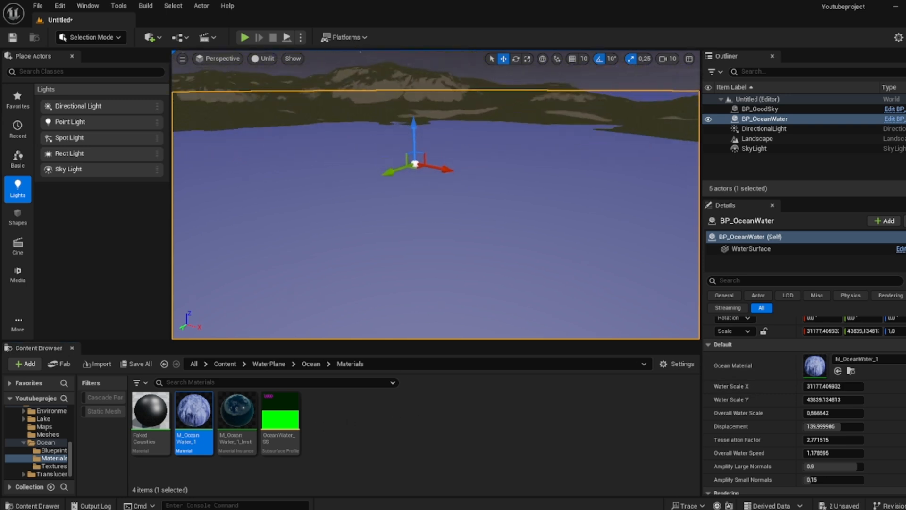
# Find M_LakeWater_01_Inst via a 'lake' search and assign it as the Ocean Material
pyautogui.click(310, 364)
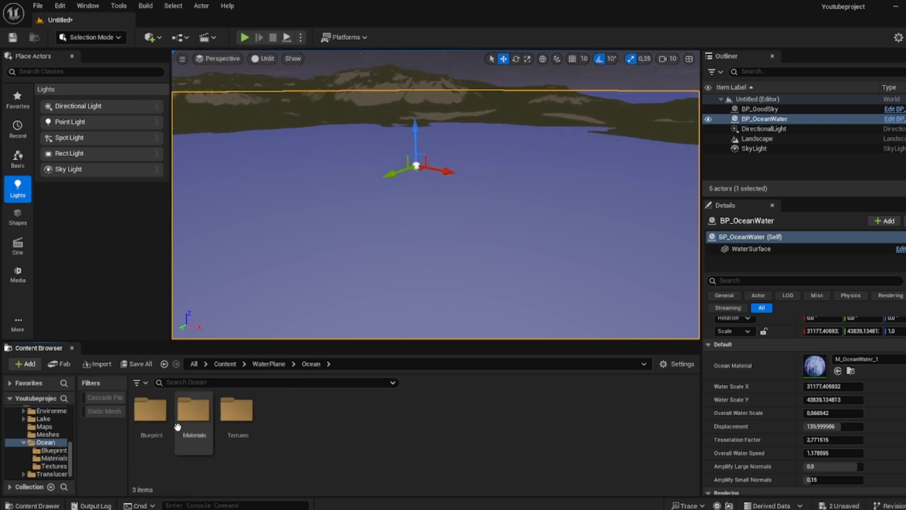
pyautogui.moveTo(217, 399)
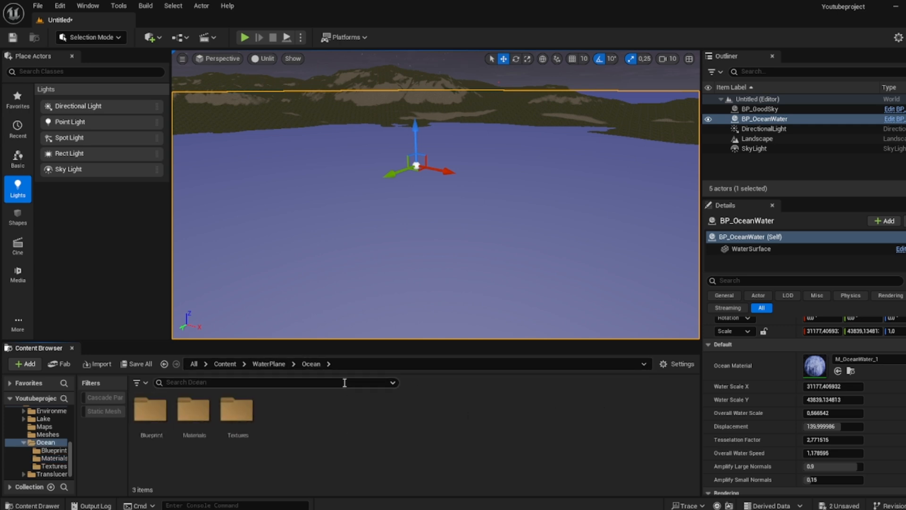
pyautogui.write('lake')
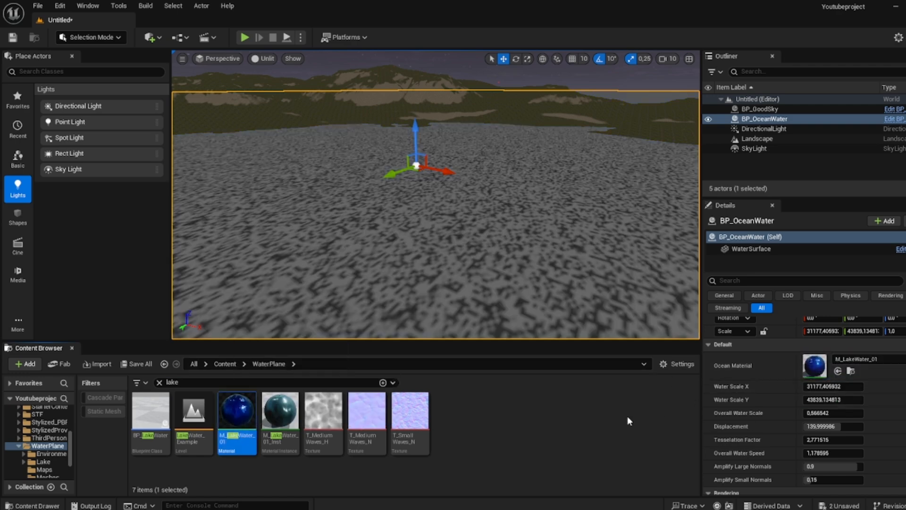
pyautogui.click(279, 410)
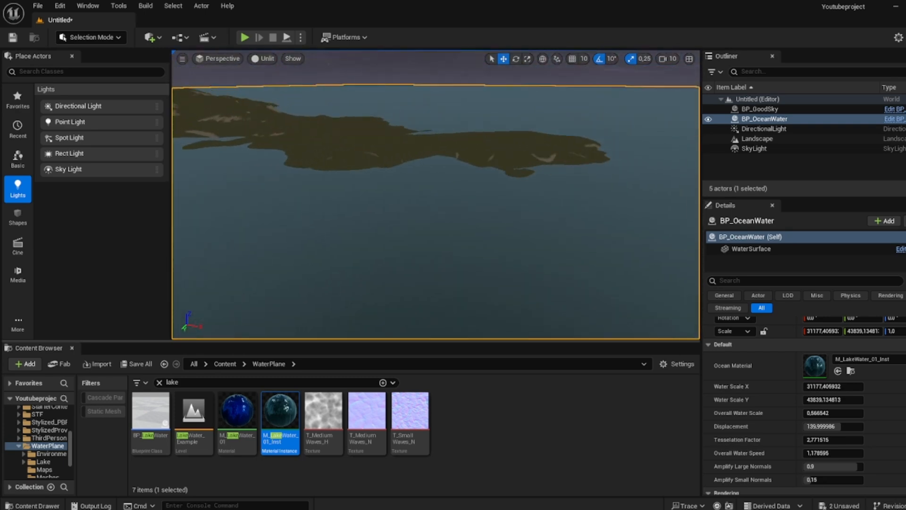
# Switch the viewport view mode to Lit
pyautogui.click(267, 58)
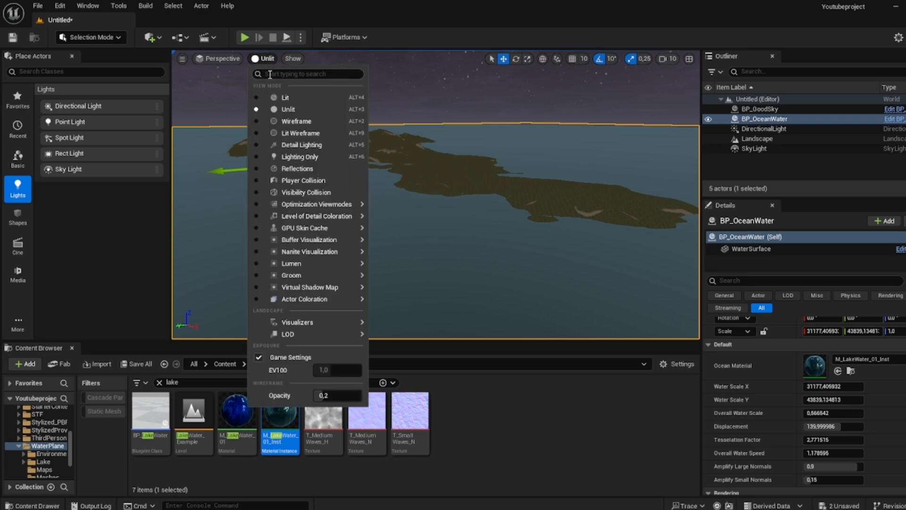
pyautogui.click(285, 97)
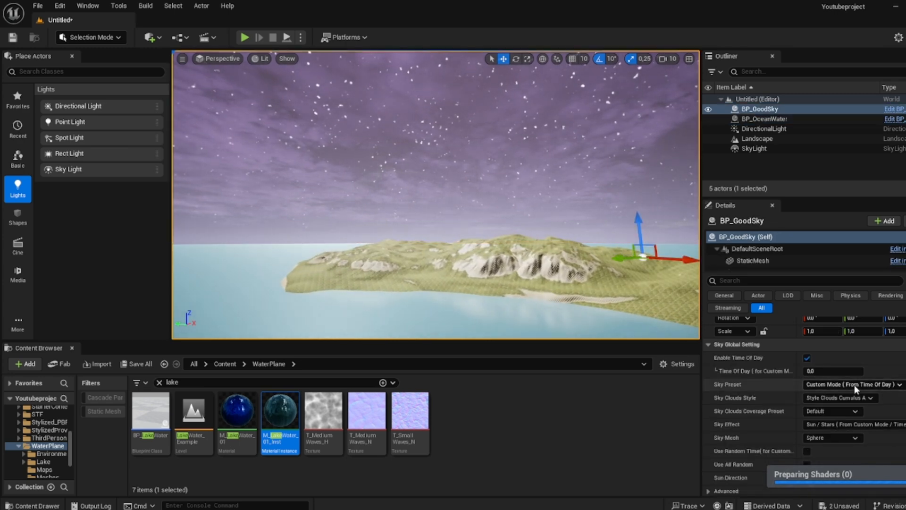
# Set the BP_GoodSky Sky Preset to Noon (Time Of Day 12)
pyautogui.click(852, 384)
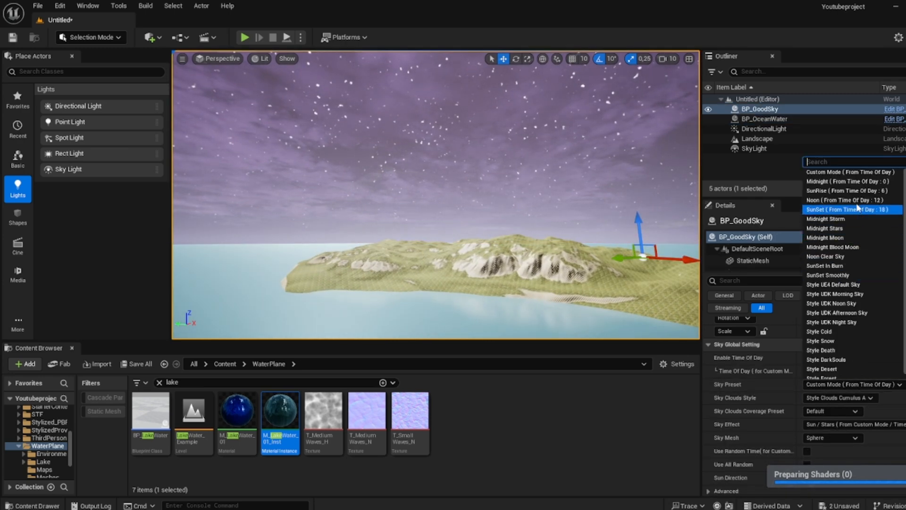
pyautogui.click(845, 199)
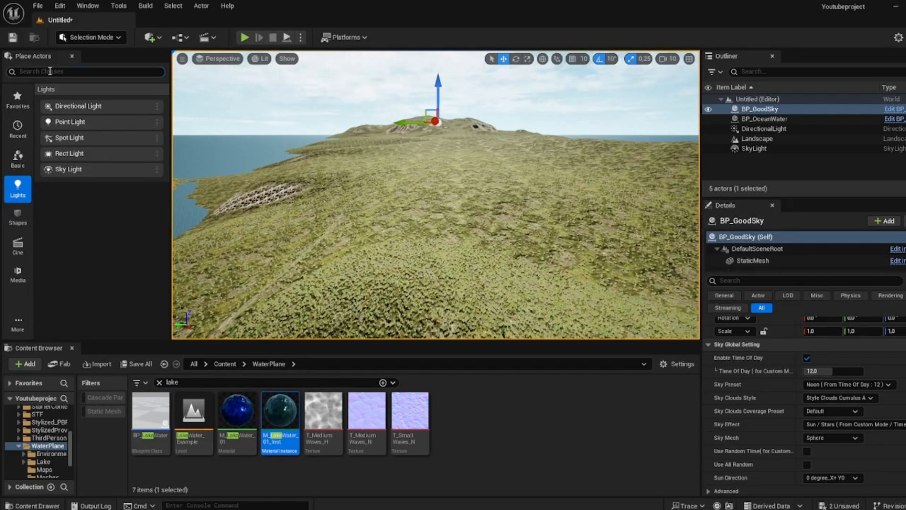
# Play the level to walk the character across the grassy island
pyautogui.write('pla')
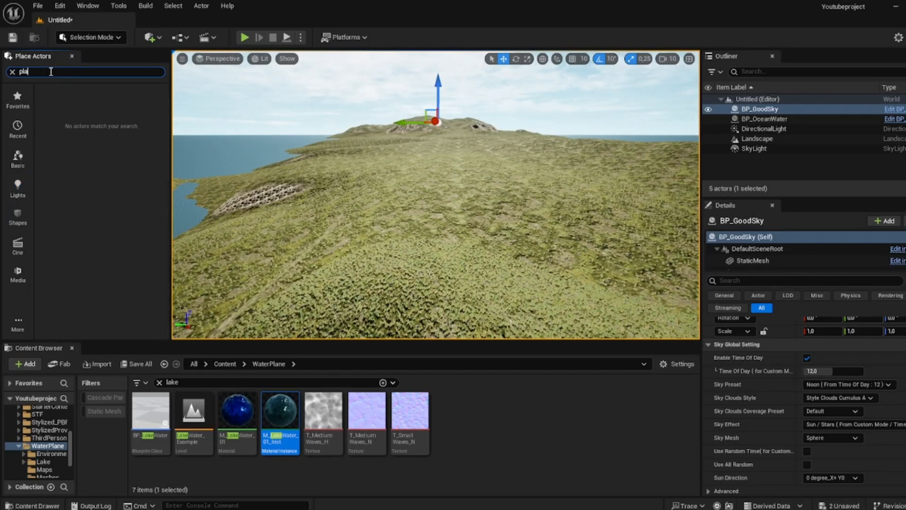
pyautogui.click(243, 37)
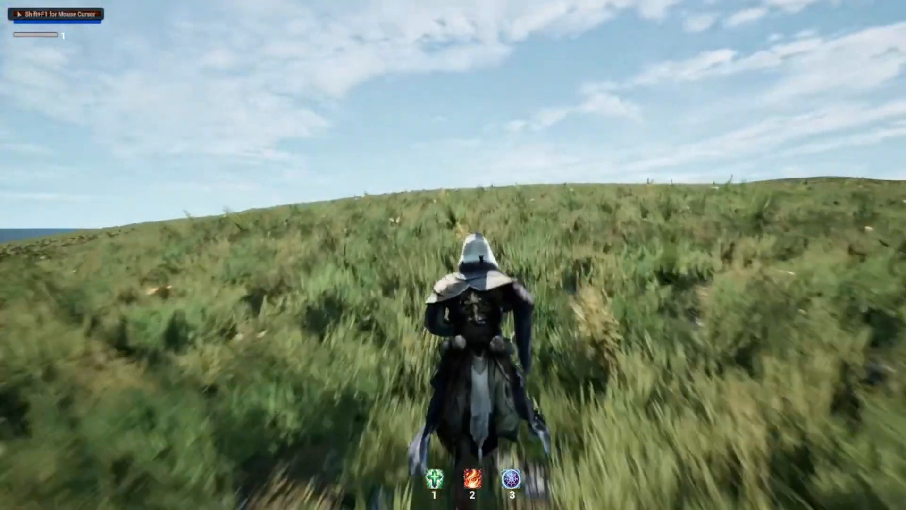